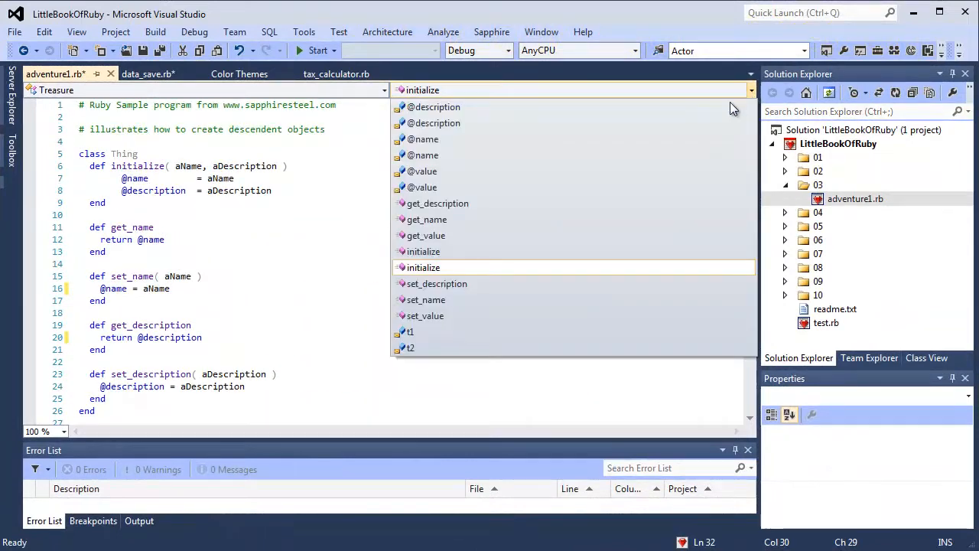
pyautogui.moveTo(602, 277)
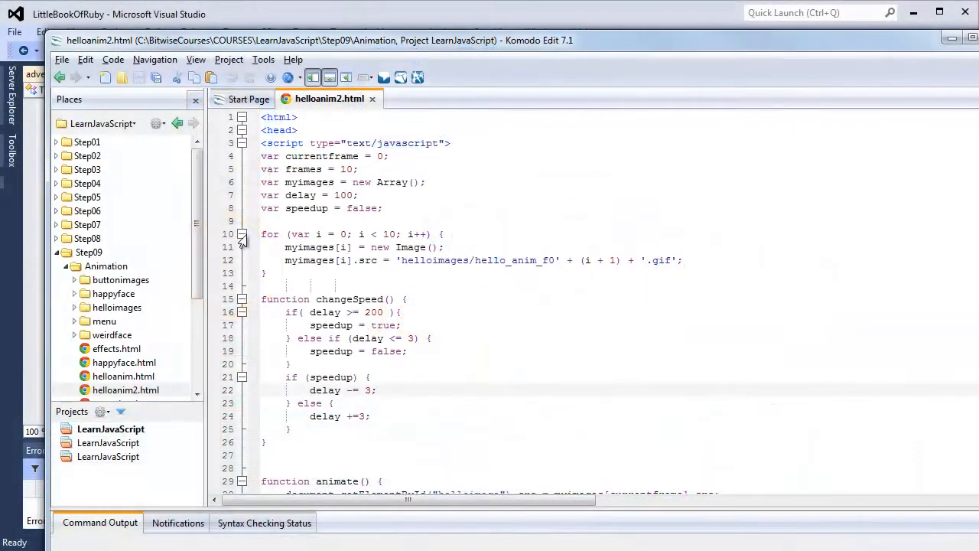
# - Collapse the image-preloading for loop and the changeSpeed function body in the JavaScript file
pyautogui.click(241, 234)
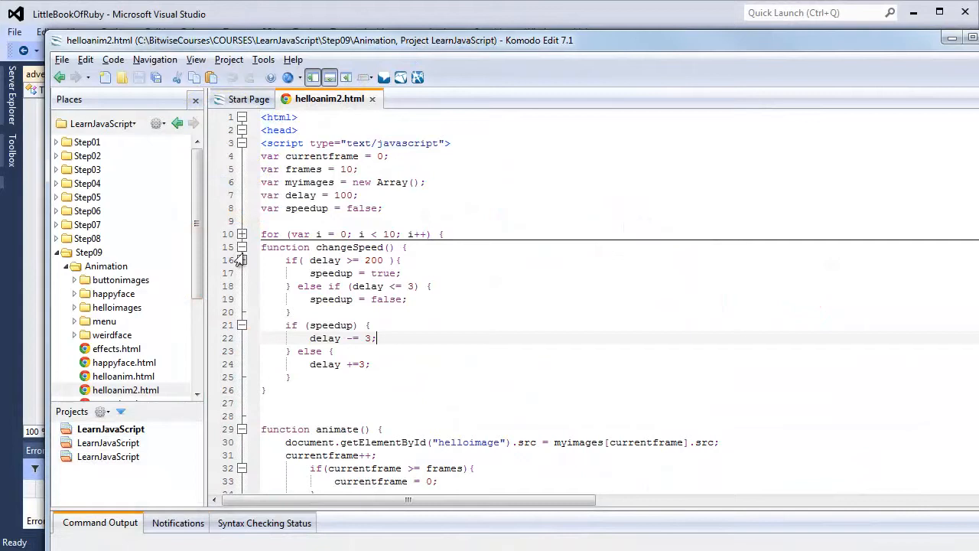
pyautogui.click(241, 248)
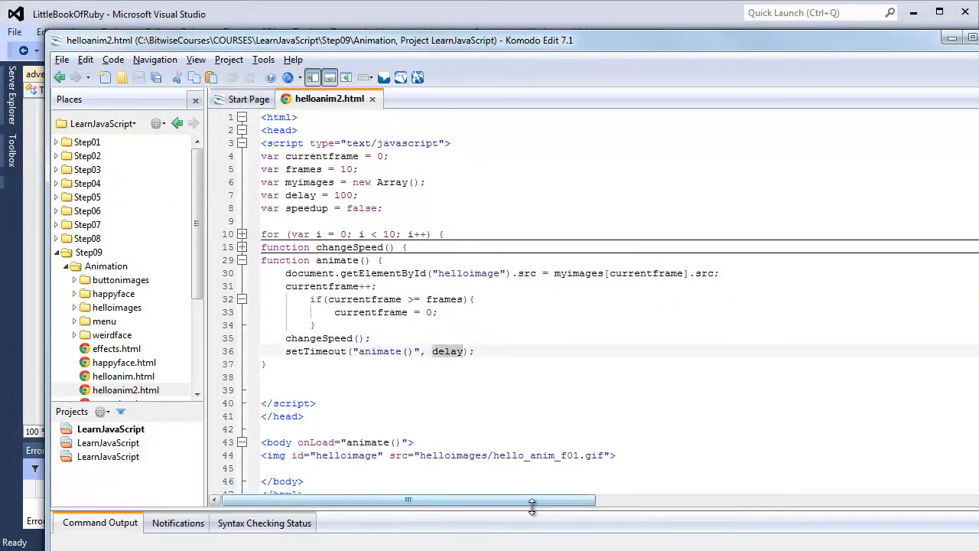
pyautogui.click(447, 350)
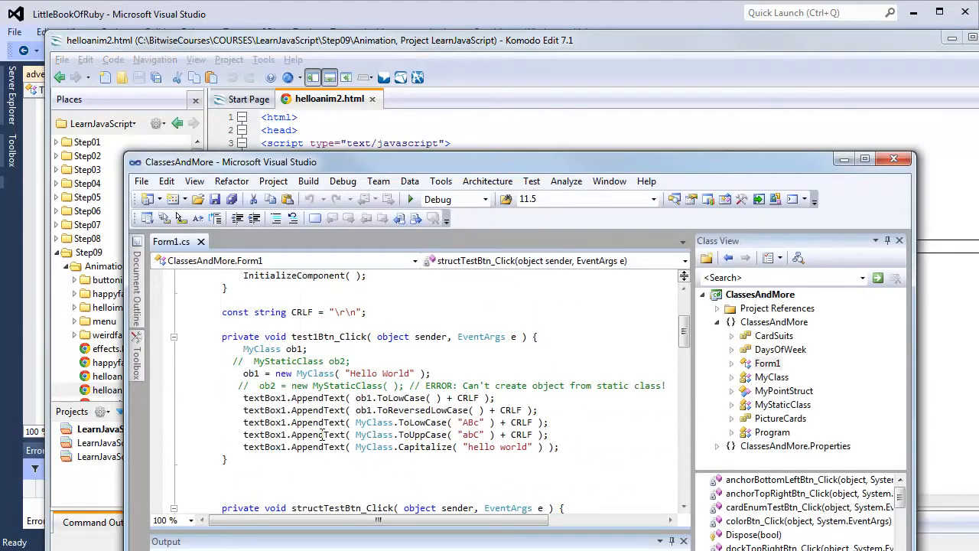
# - Scroll the Form1.cs code in the ClassesAndMore project
pyautogui.scroll(-3)
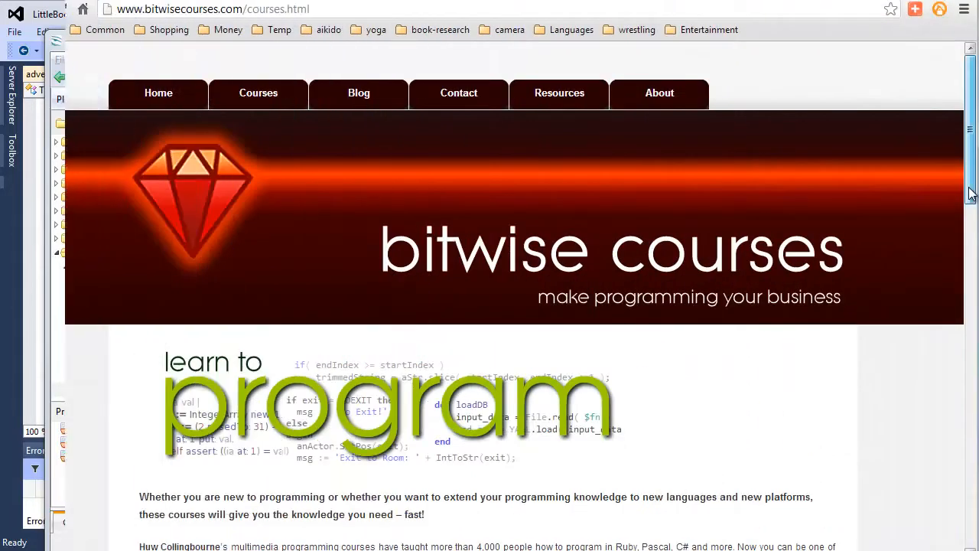
# - Scroll down the course thumbnails to the Ruby, Pascal, C# and JavaScript listings
pyautogui.scroll(-3)
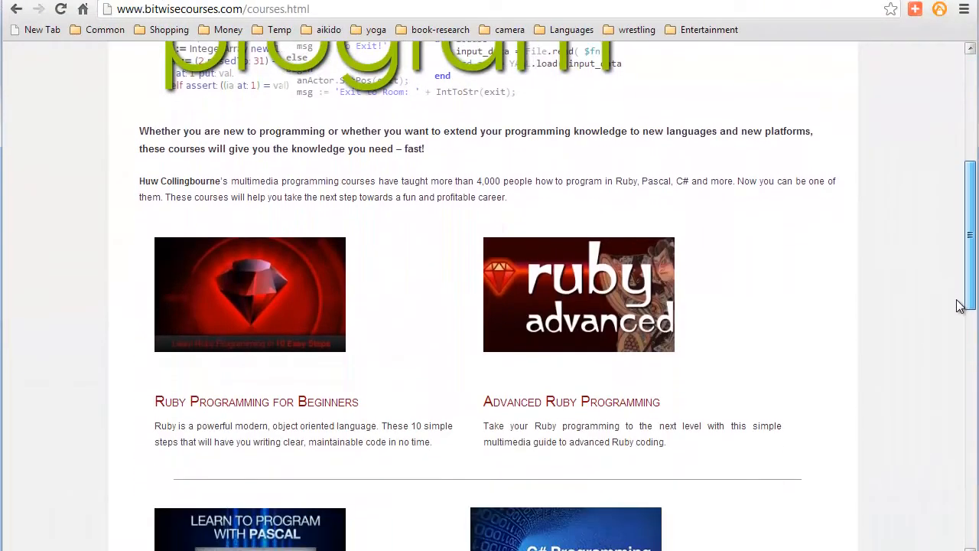
pyautogui.scroll(-3)
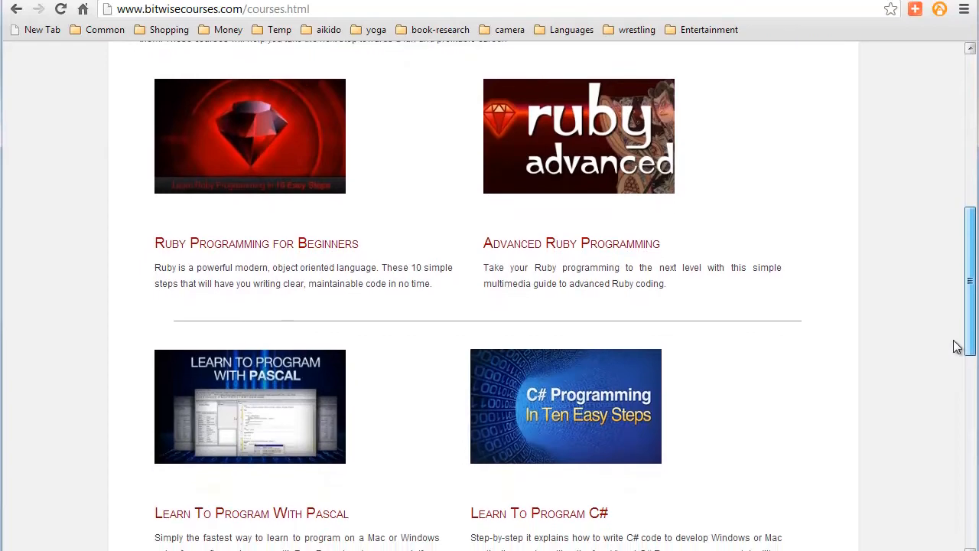
pyautogui.scroll(-3)
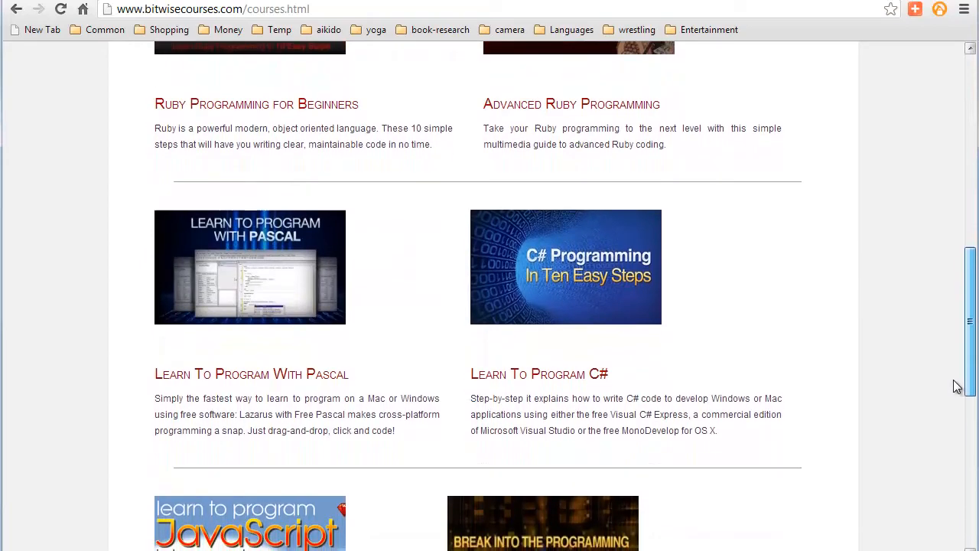
pyautogui.scroll(-3)
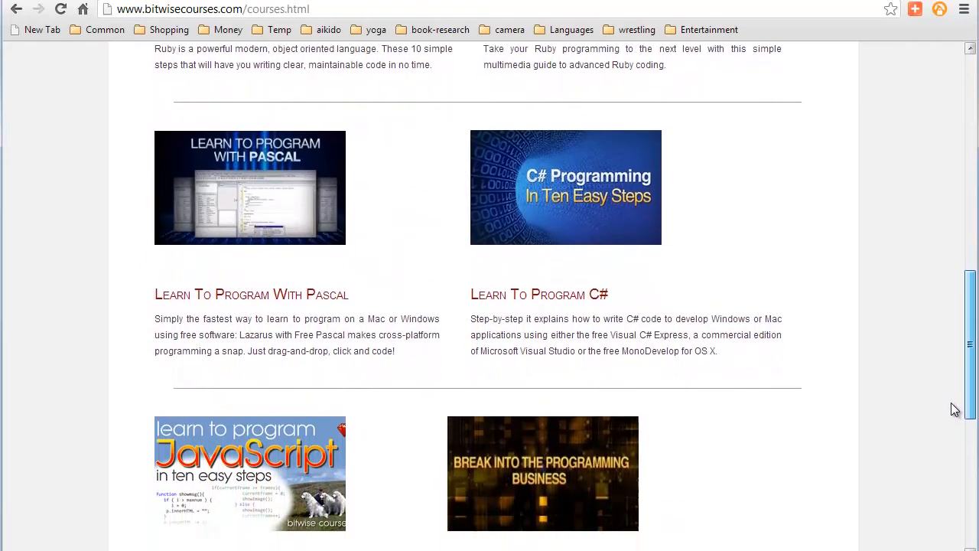